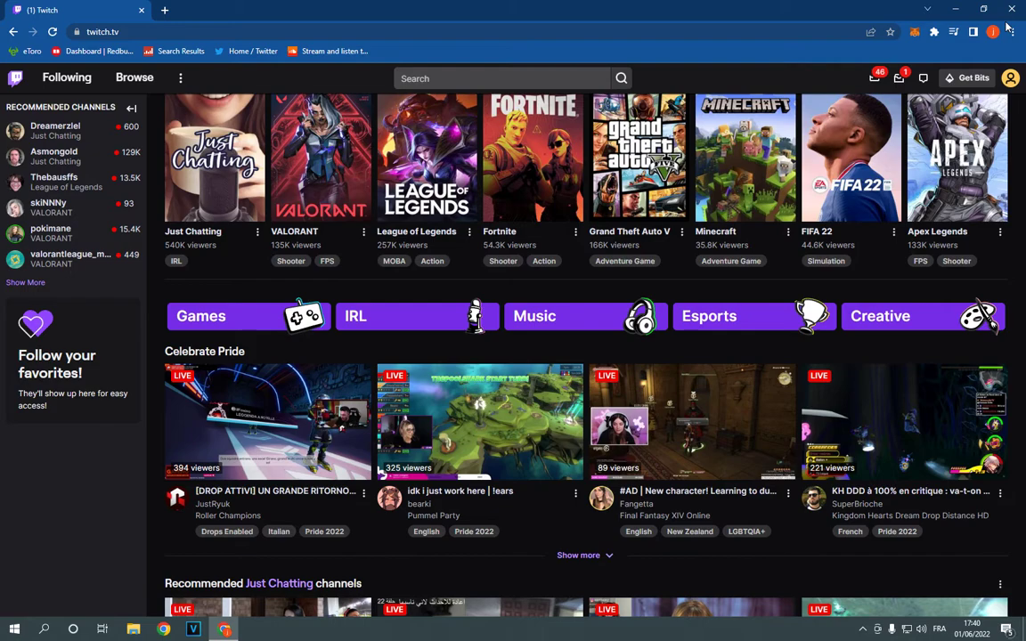
pyautogui.moveTo(956, 157)
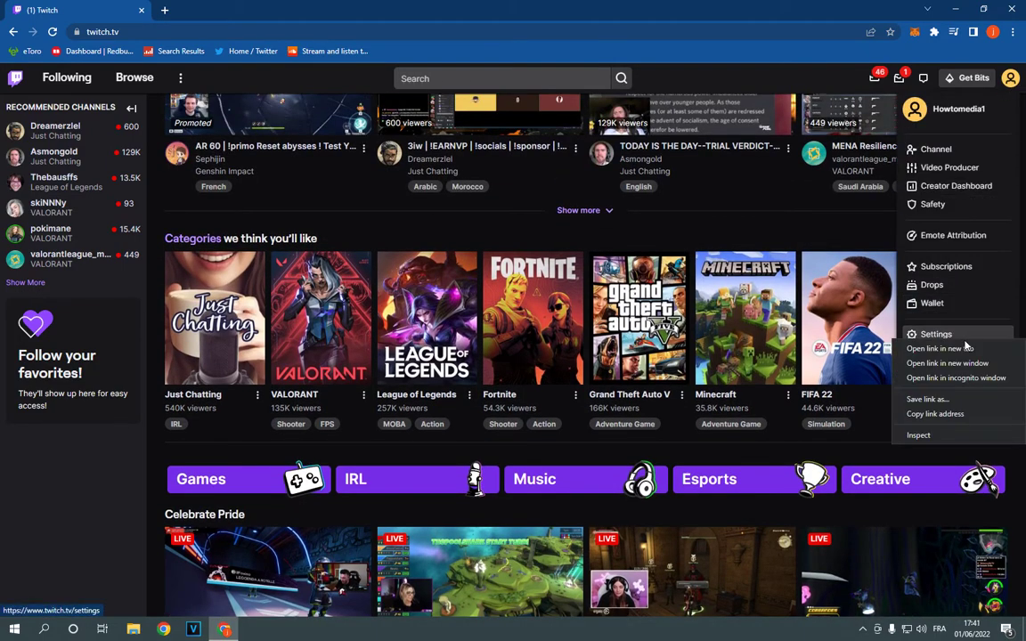
# Step: Open the Twitch account settings in a new browser tab and switch to it
pyautogui.click(938, 347)
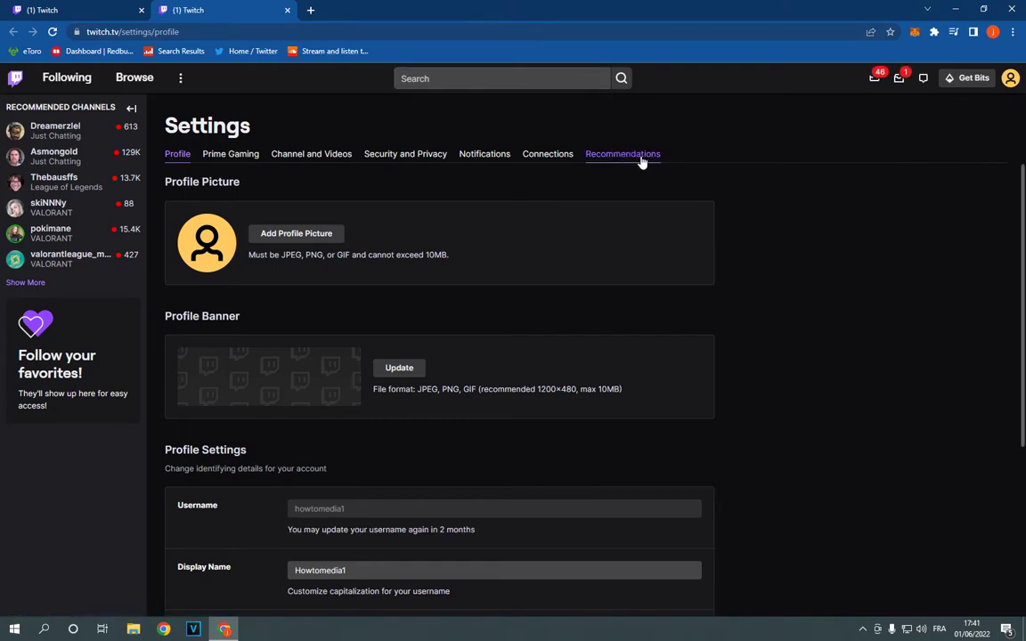
# Step: Switch Settings to the Recommendations tab showing category, channel and video feedback
pyautogui.click(623, 154)
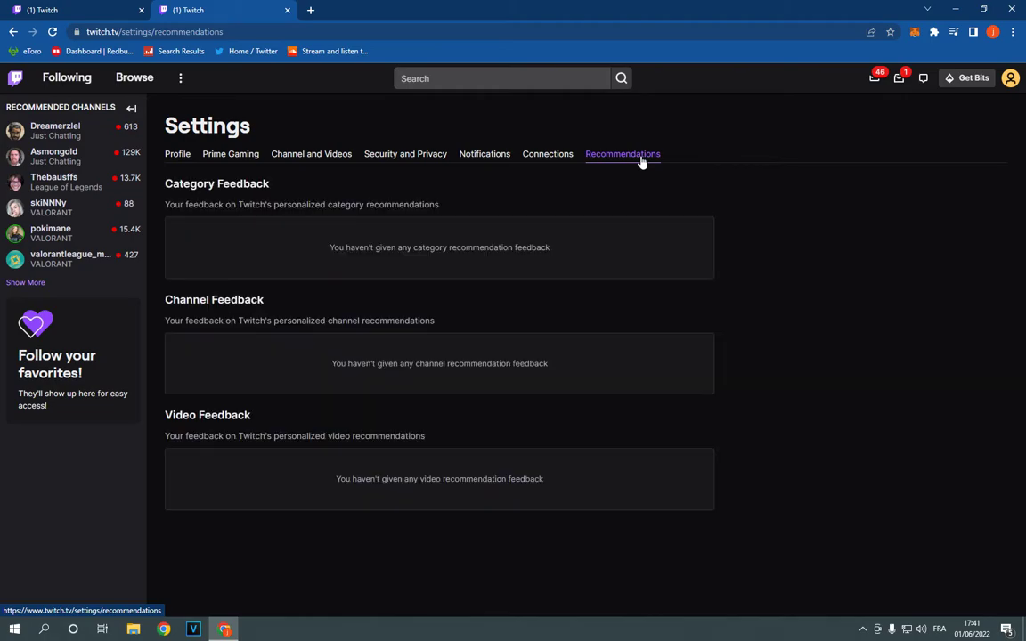
pyautogui.moveTo(181, 199)
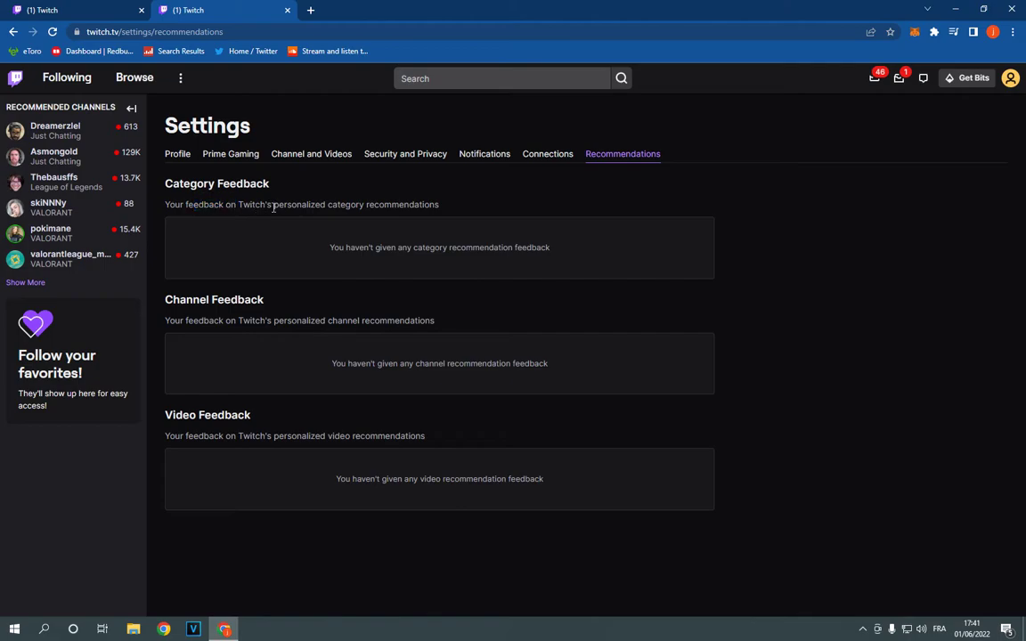
pyautogui.doubleClick(411, 248)
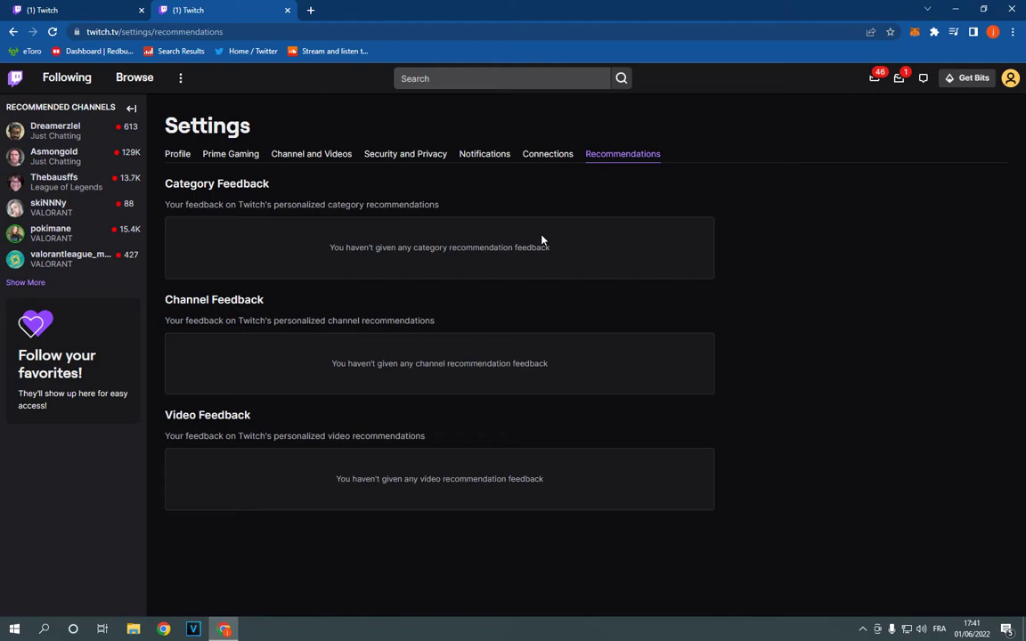
pyautogui.moveTo(402, 278)
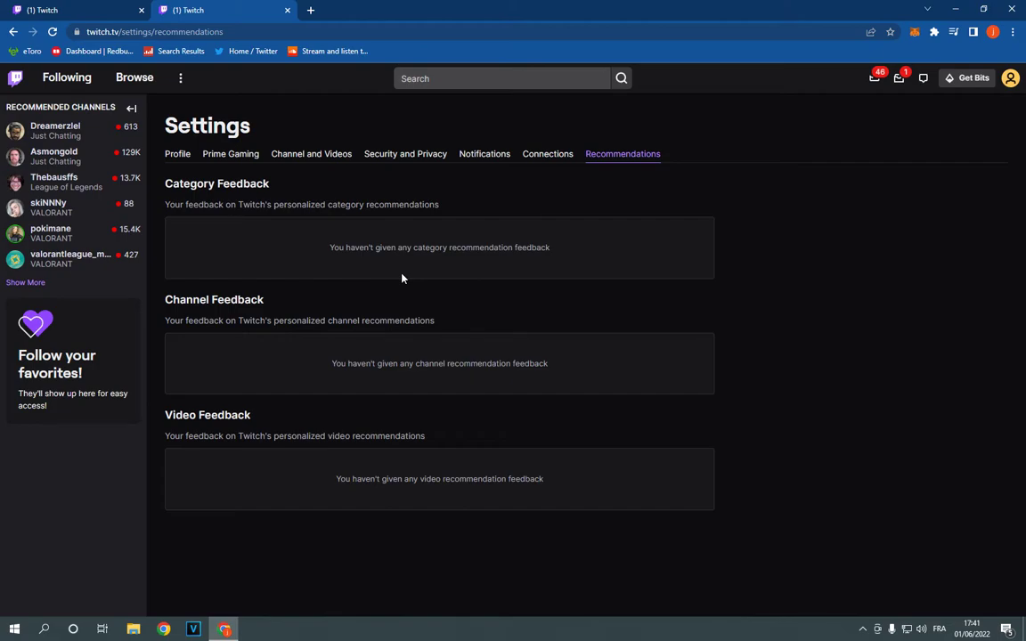